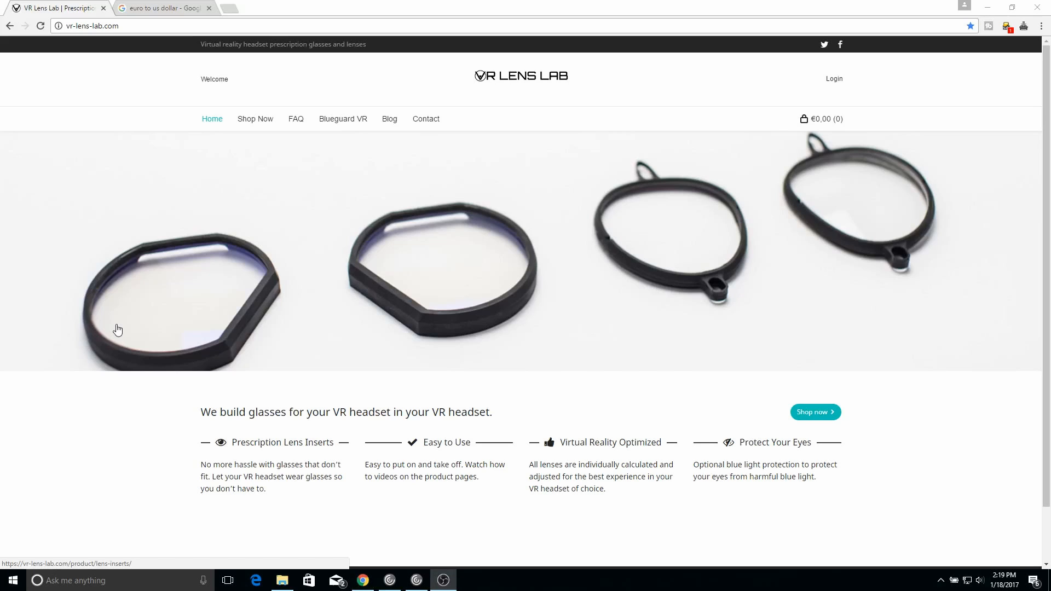
pyautogui.moveTo(108, 333)
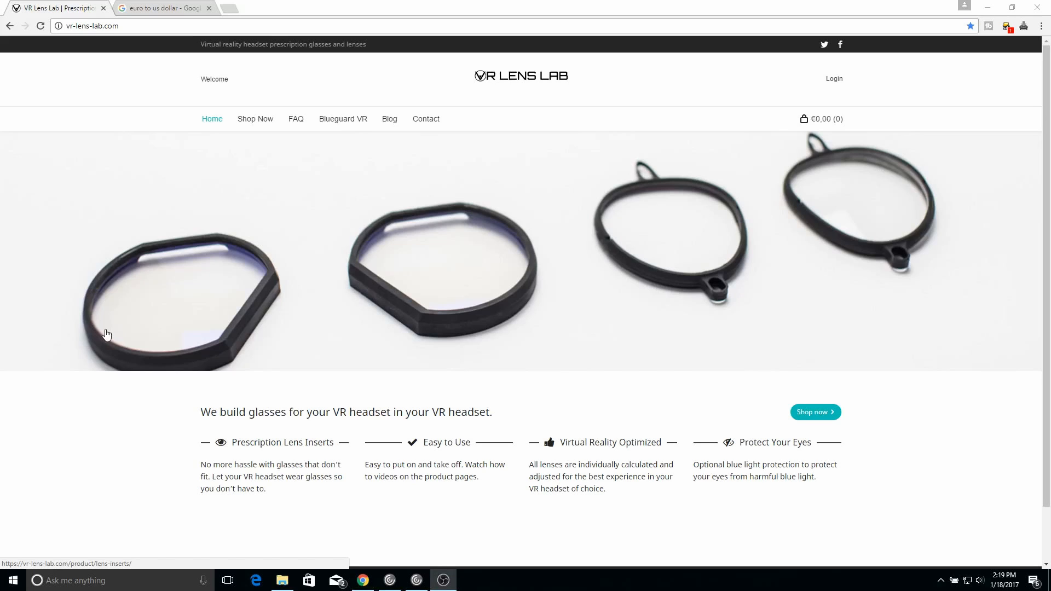
pyautogui.moveTo(48, 61)
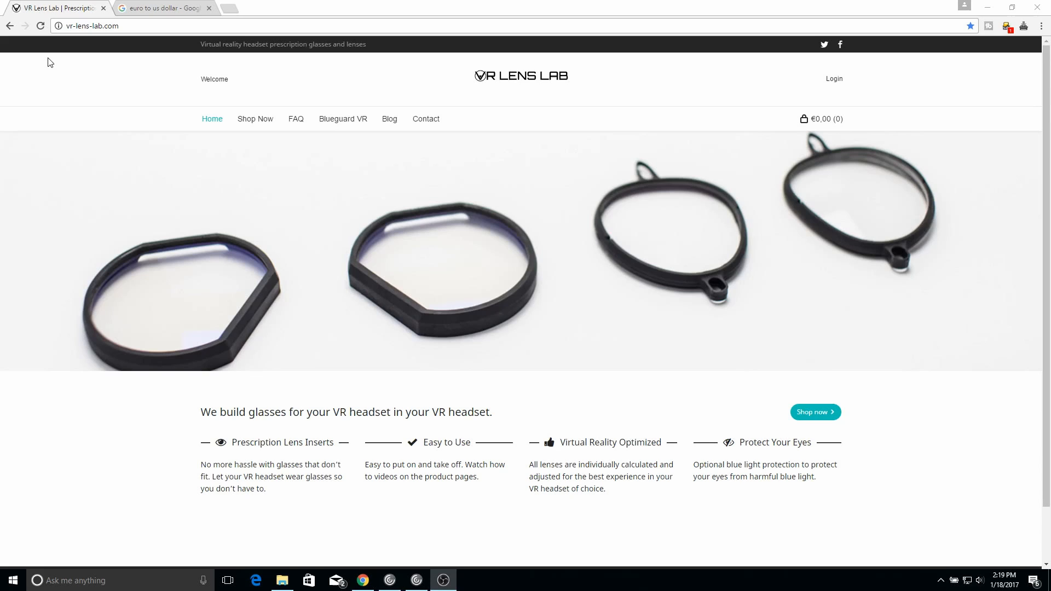
pyautogui.moveTo(210, 70)
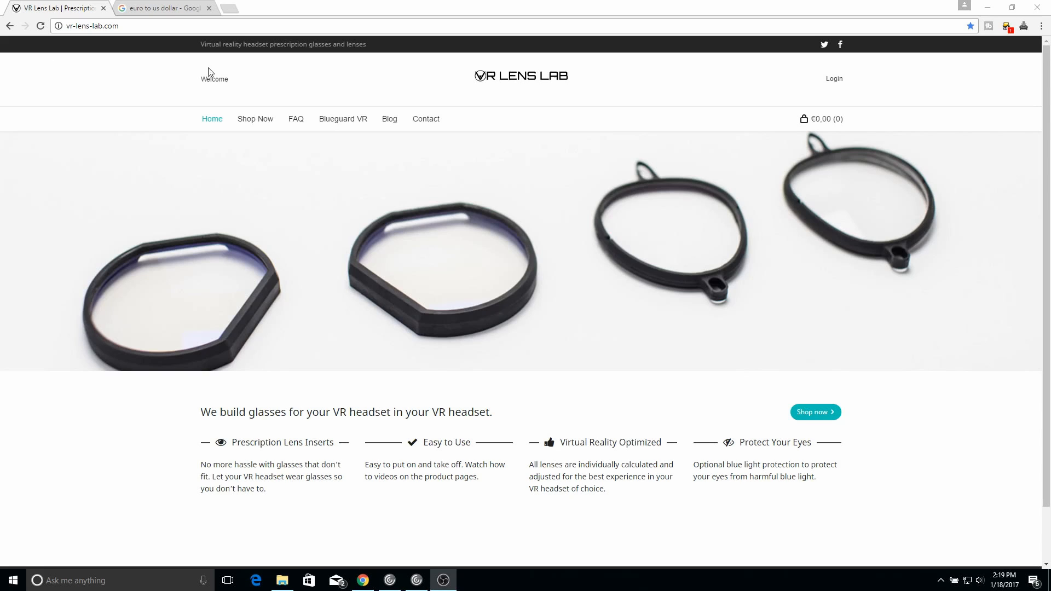
pyautogui.moveTo(823, 427)
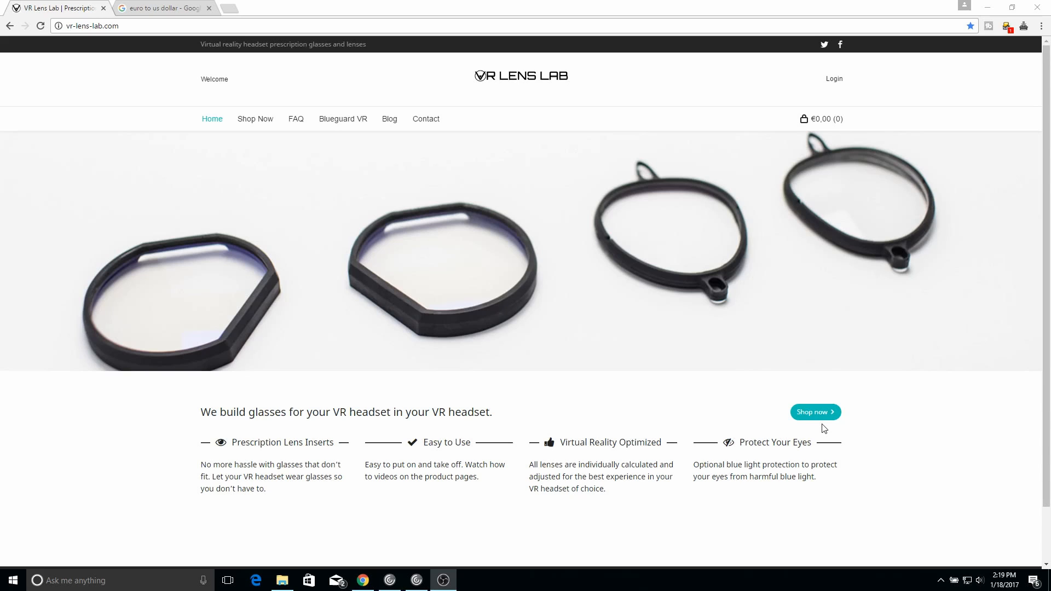
# Step: Follow the home page's 'Shop now' link to the lens inserts product page
pyautogui.click(815, 411)
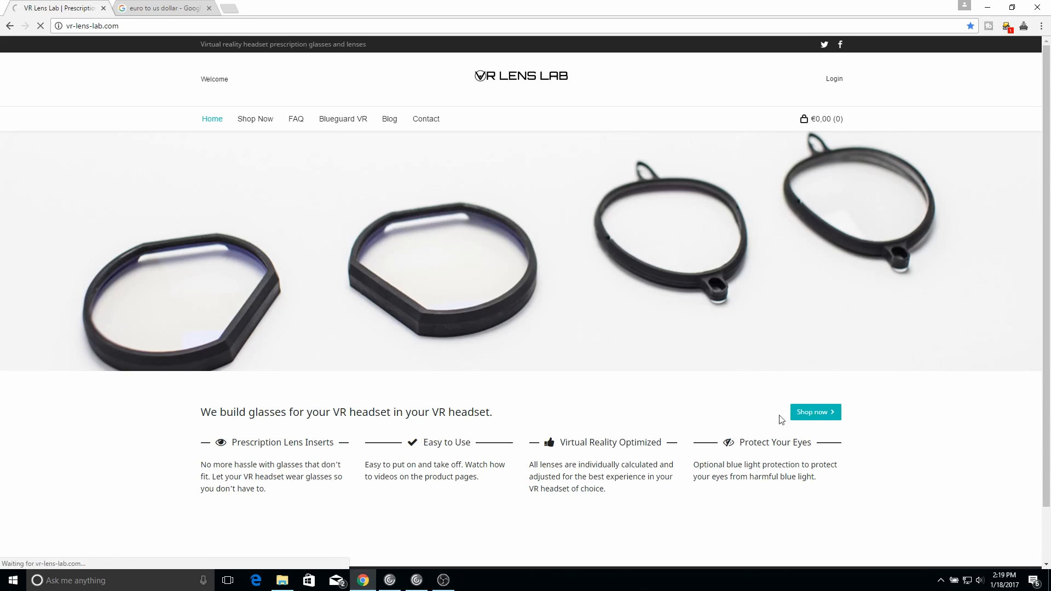
# Step: Check the Lens Shape choices for the HTC Vive inserts, then return to the home page
pyautogui.click(814, 412)
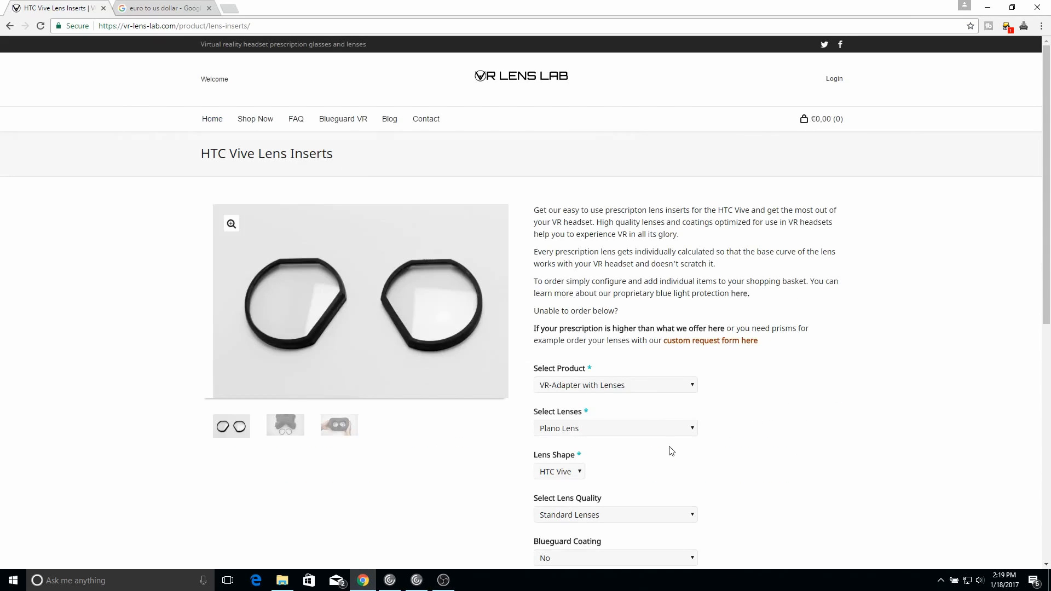
pyautogui.click(558, 471)
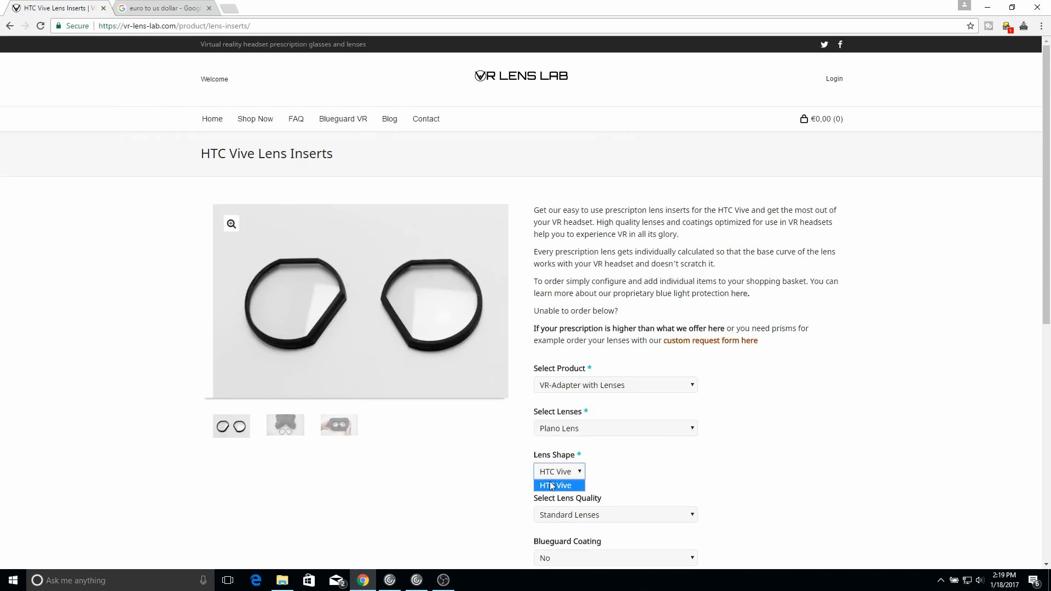
pyautogui.moveTo(570, 470)
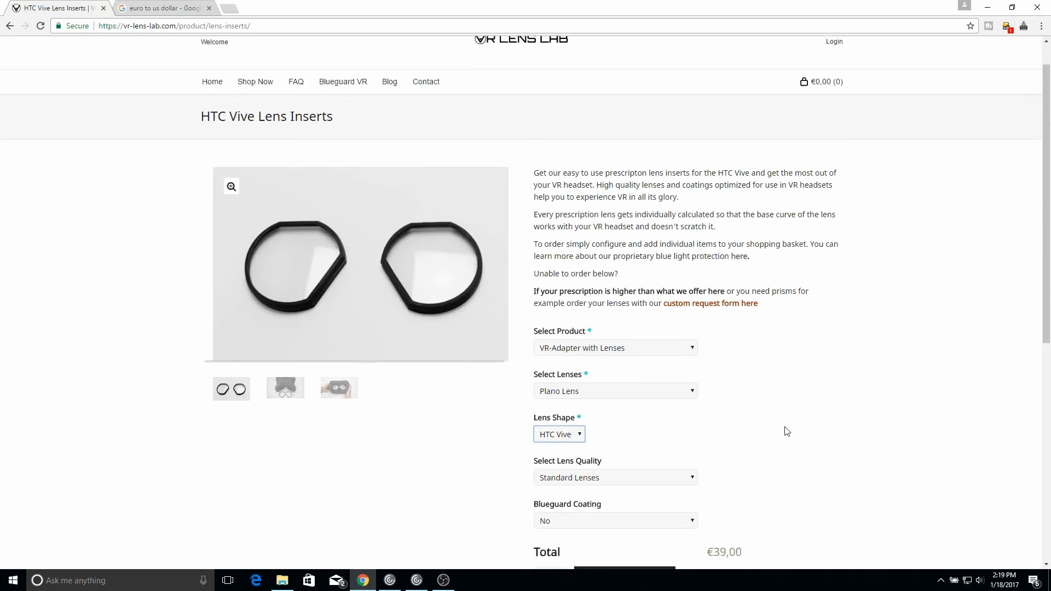
pyautogui.scroll(-3)
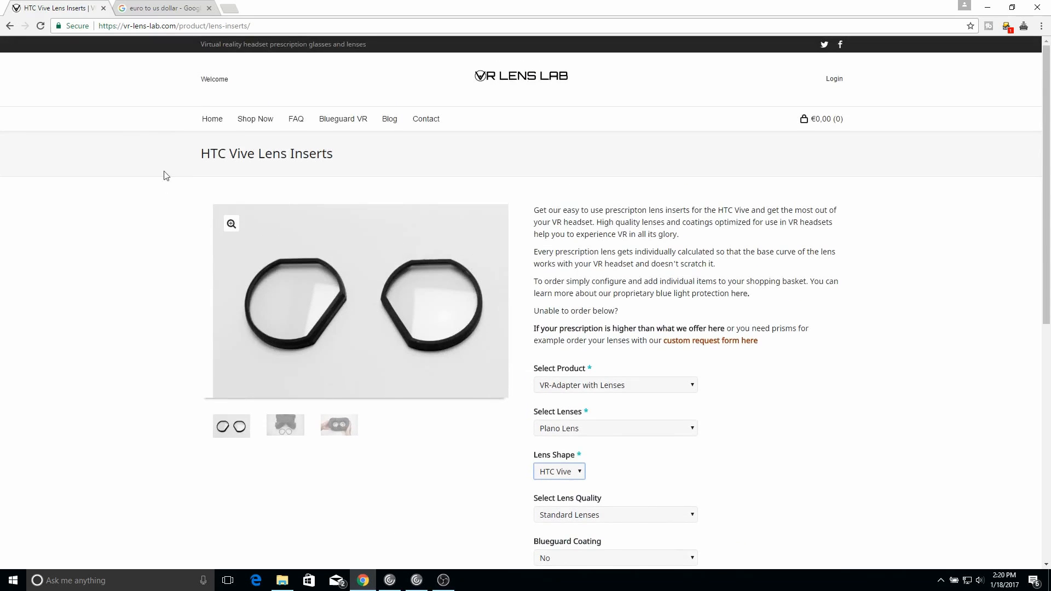
pyautogui.click(212, 118)
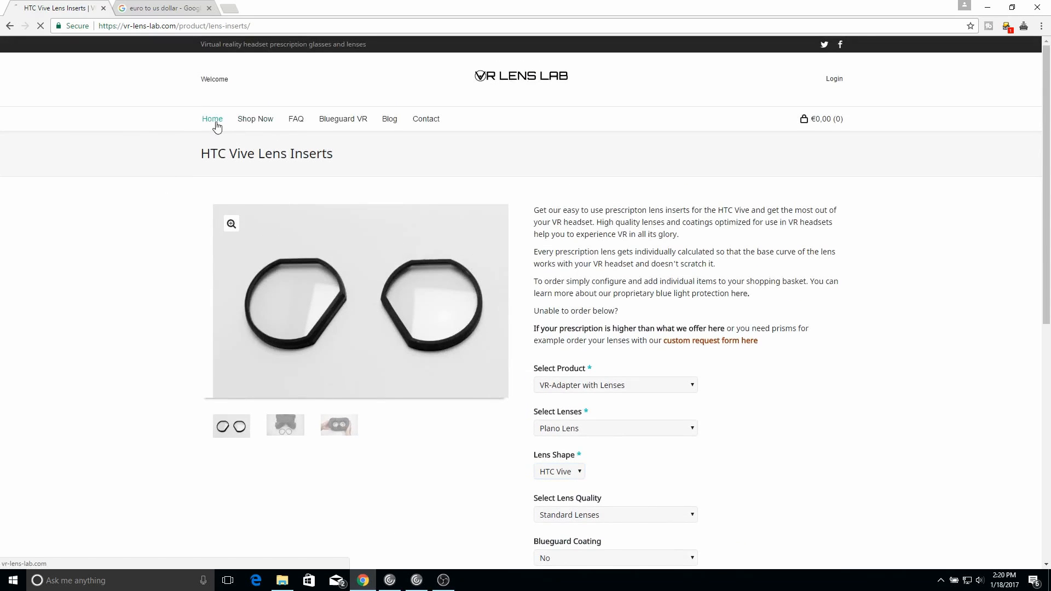
# Step: Go to the Oculus Rift Lens Inserts page and view its Plano and Prescription Lens (+€29) options
pyautogui.click(212, 119)
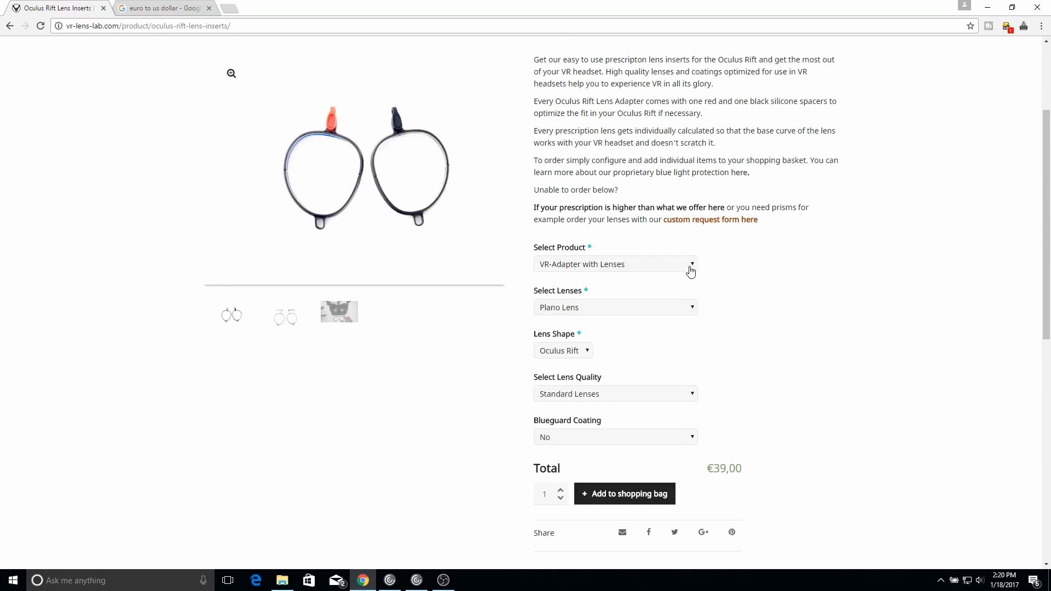
pyautogui.moveTo(689, 267)
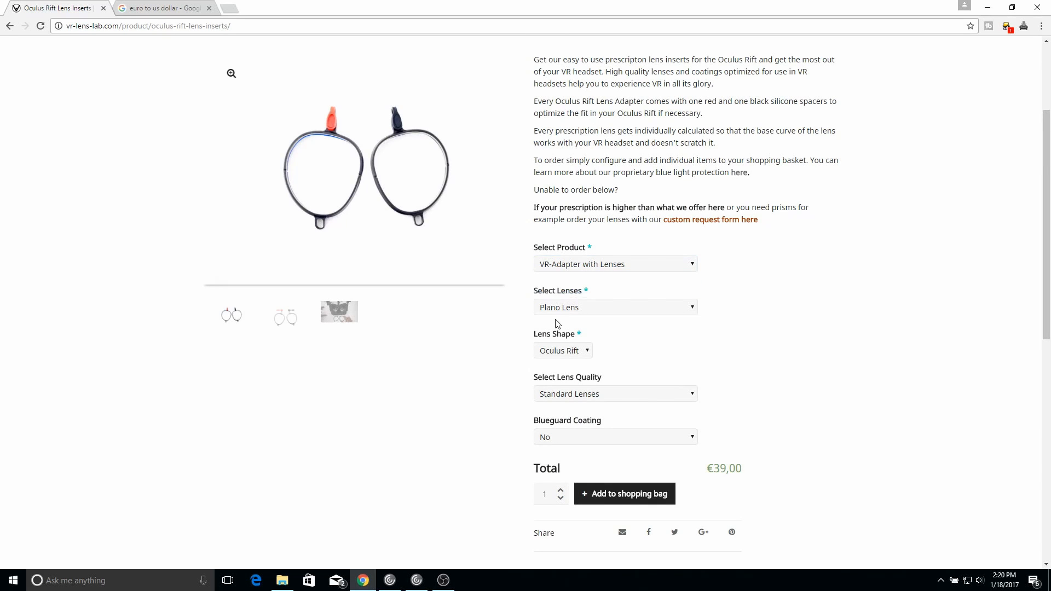
pyautogui.click(615, 307)
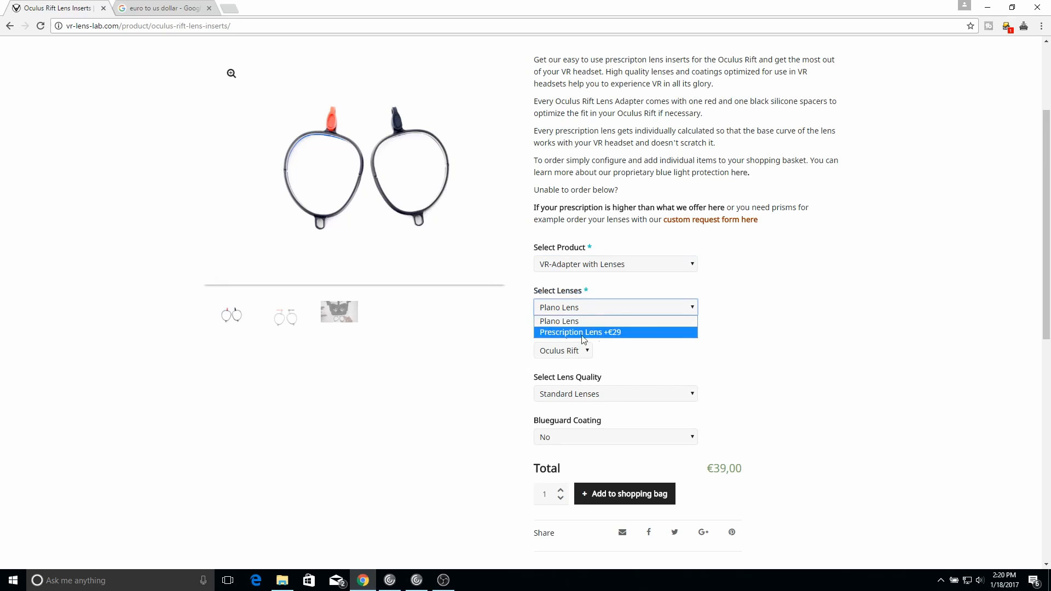
pyautogui.moveTo(569, 321)
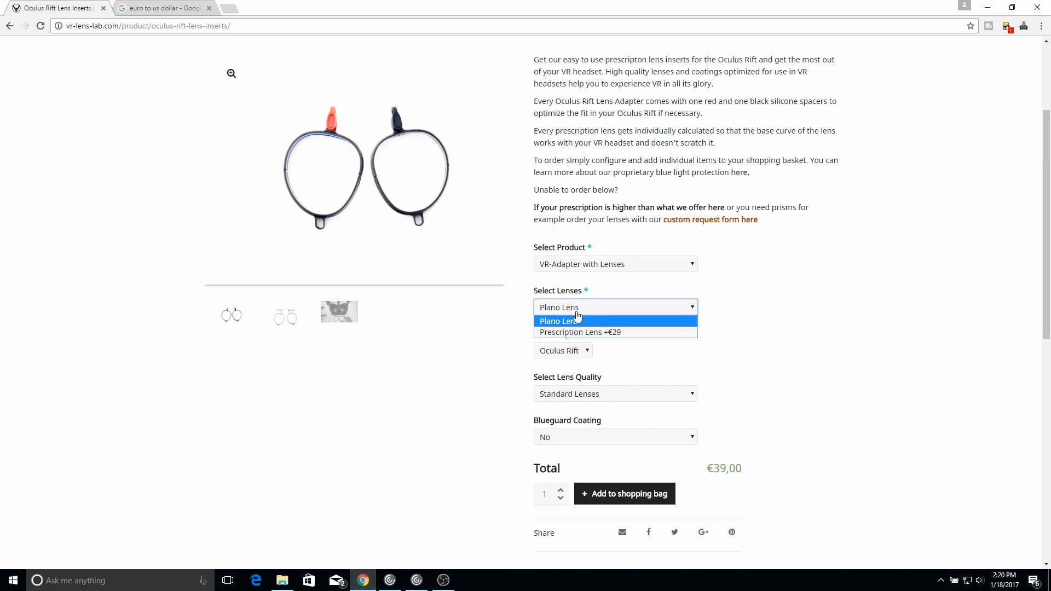
pyautogui.moveTo(564, 333)
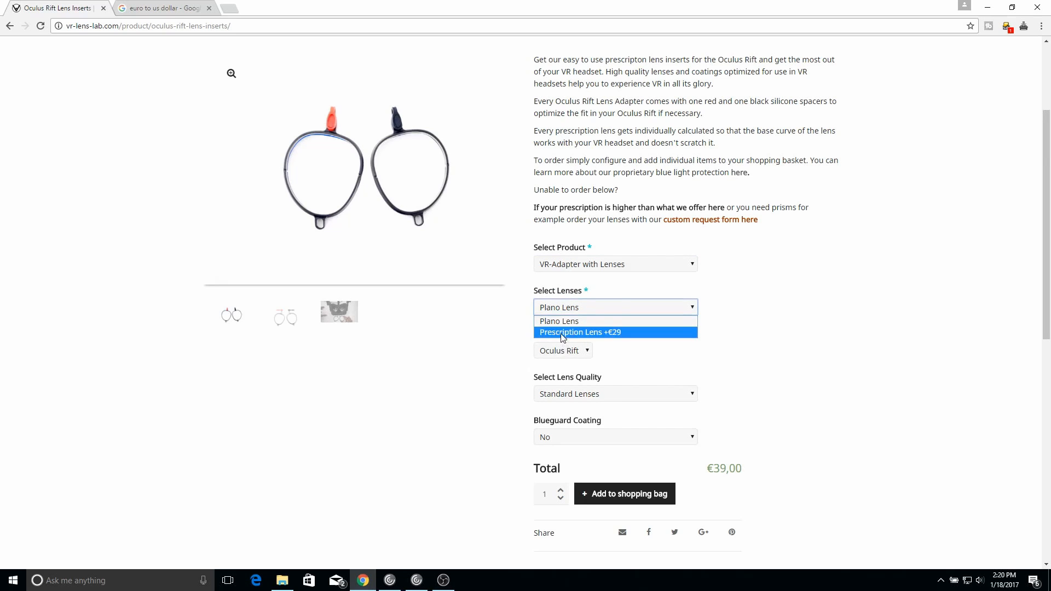
# Step: Choose Prescription Lens, keep Standard Lenses with no Blueguard coating, for a €68,00 total
pyautogui.click(578, 333)
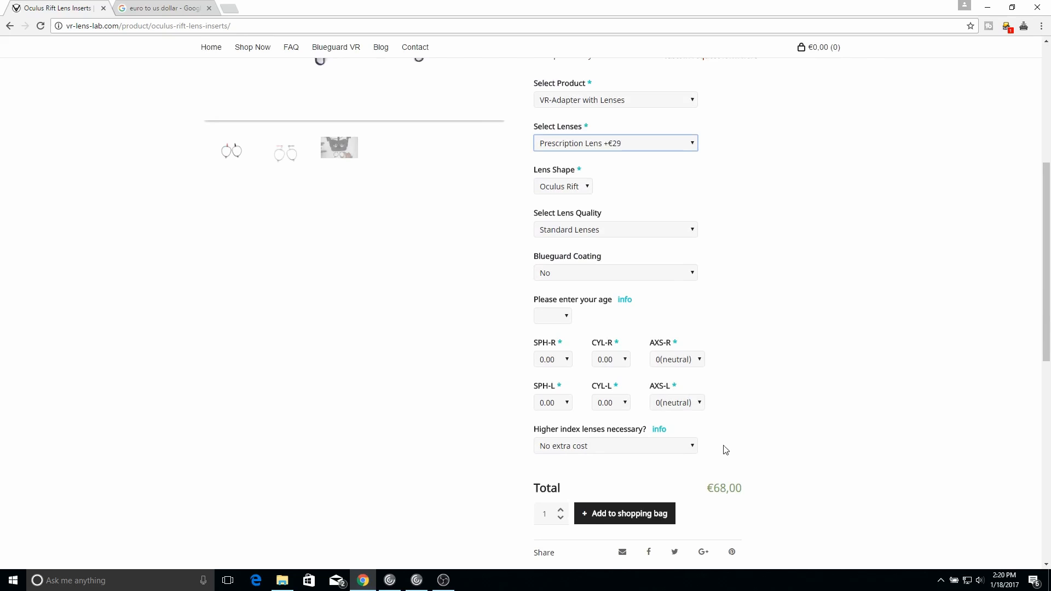
pyautogui.moveTo(639, 350)
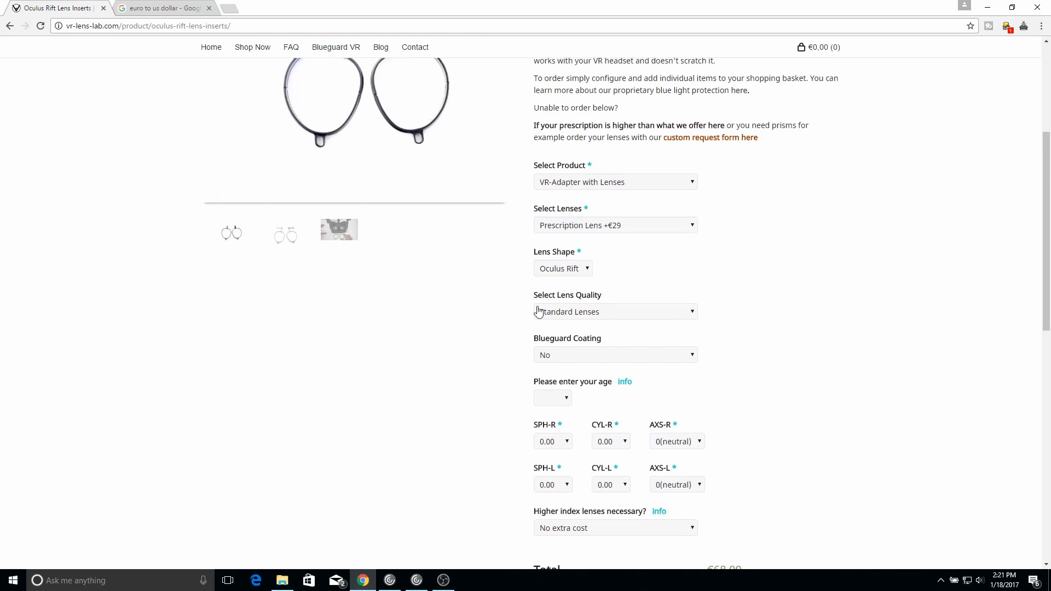
pyautogui.click(616, 311)
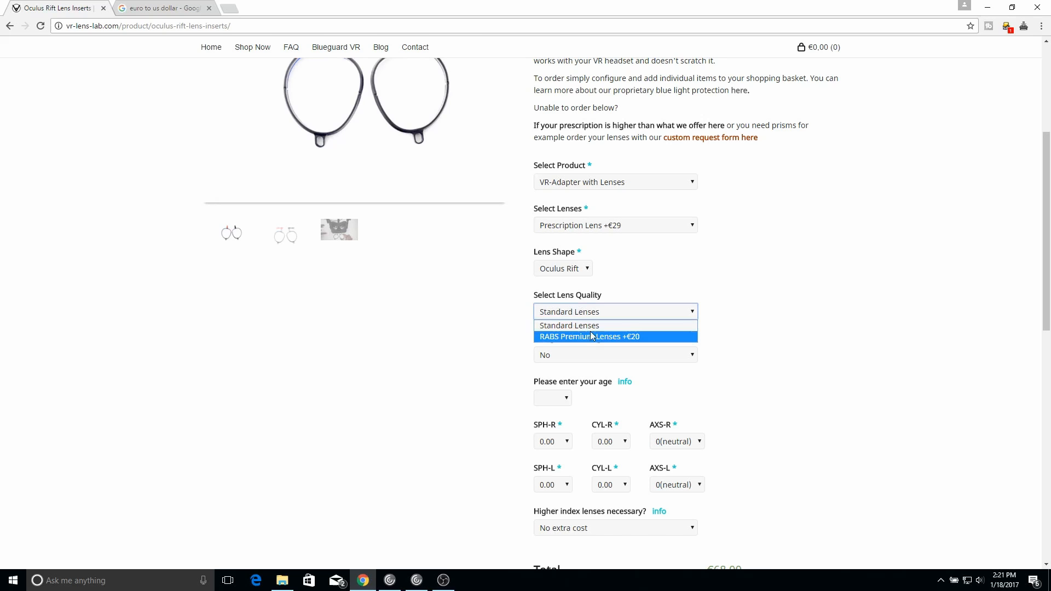
pyautogui.moveTo(600, 355)
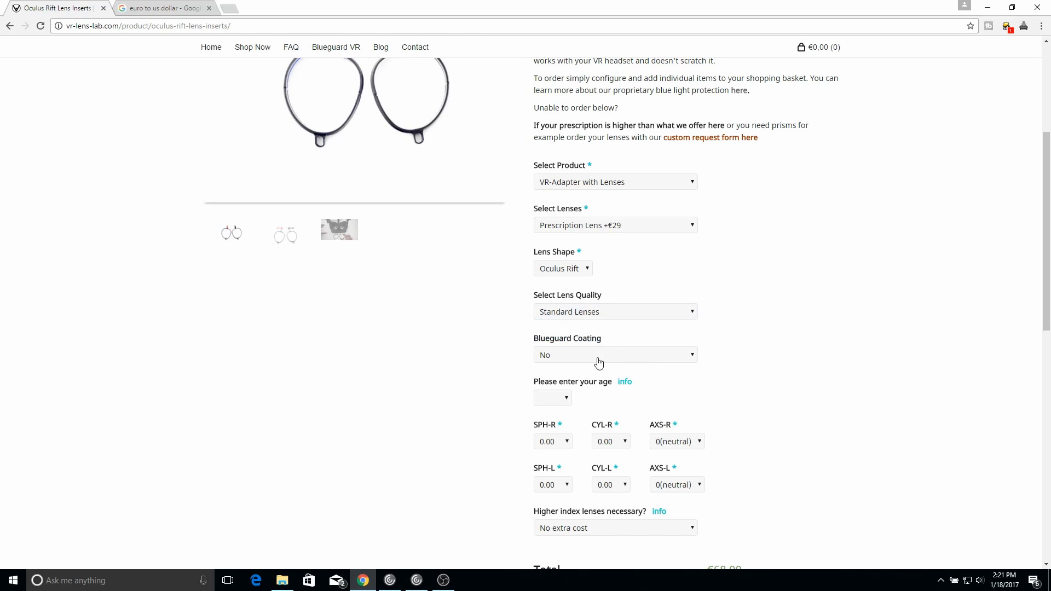
pyautogui.click(616, 354)
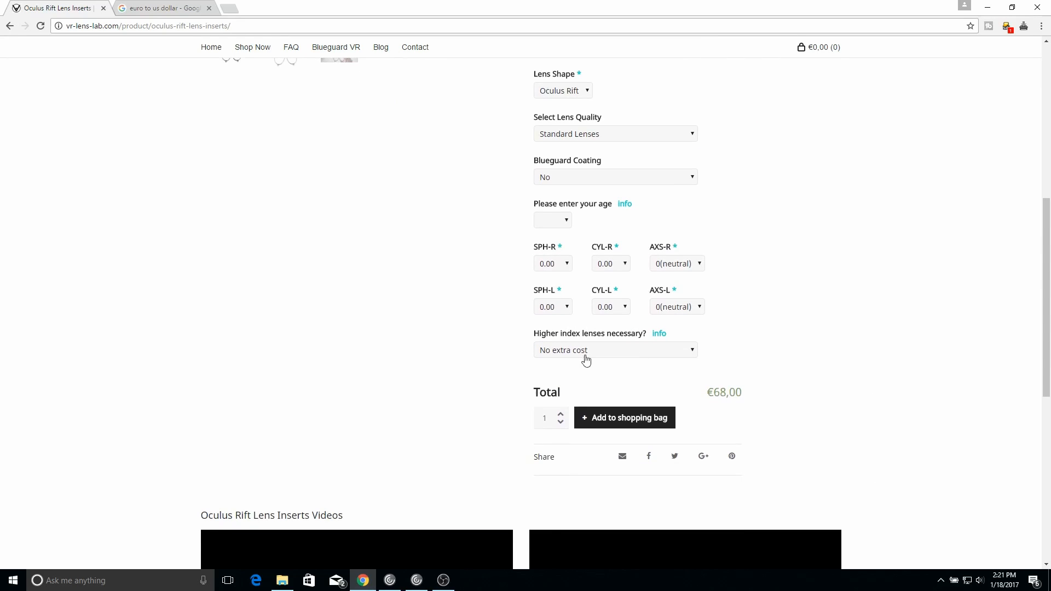
pyautogui.moveTo(584, 355)
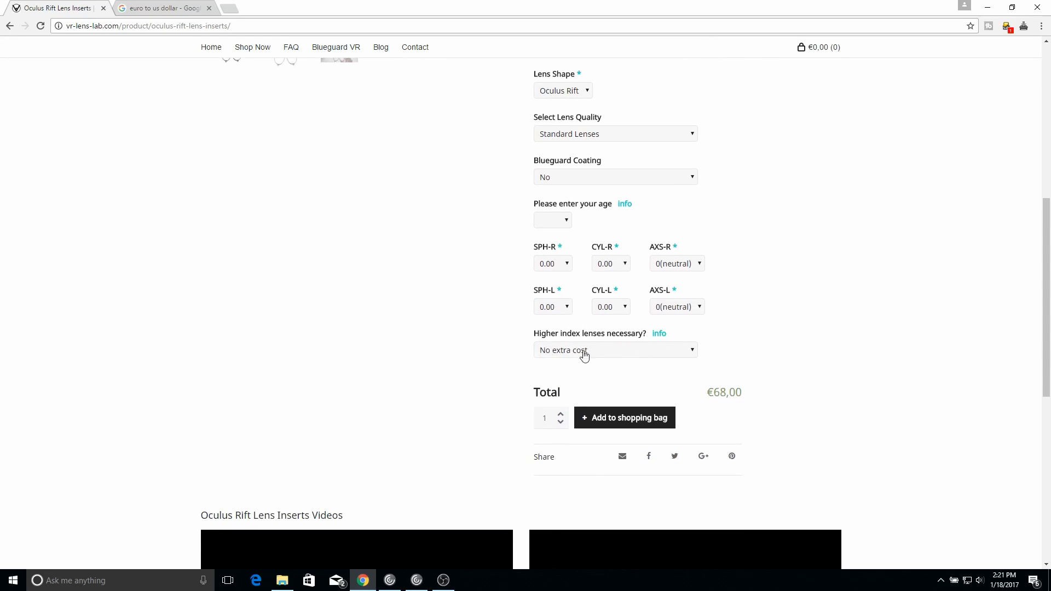
pyautogui.moveTo(589, 353)
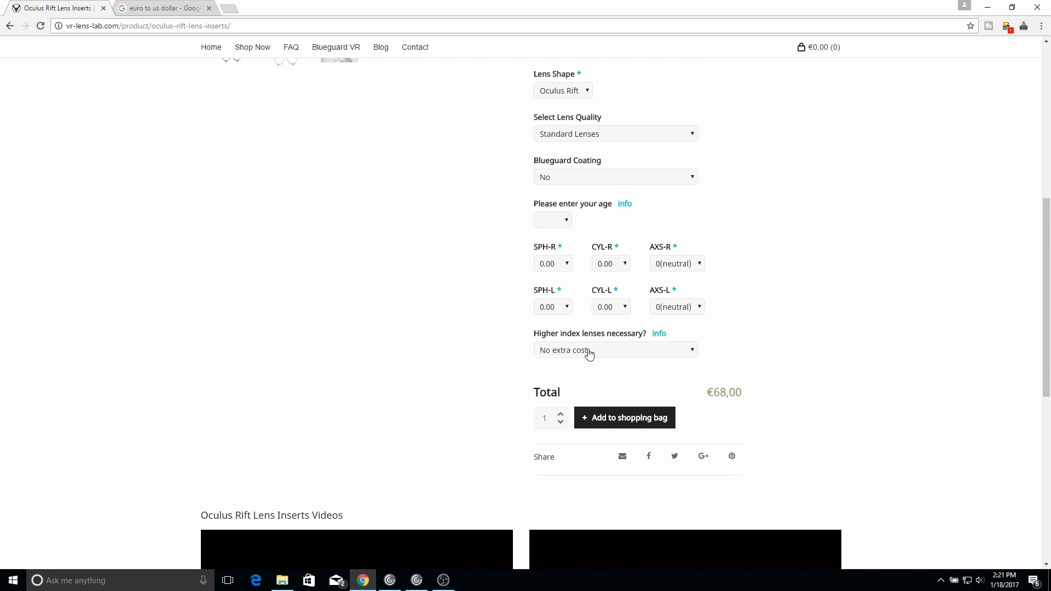
pyautogui.moveTo(722, 392)
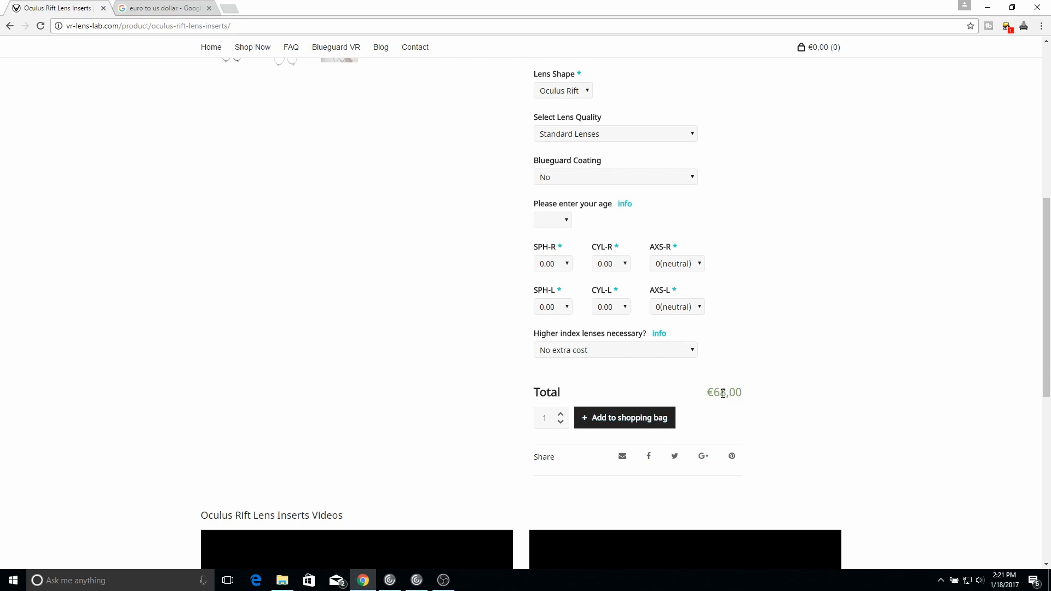
# Step: Convert 68 euros to 72.31 US dollars in Google's converter, then return to the product page
pyautogui.click(165, 8)
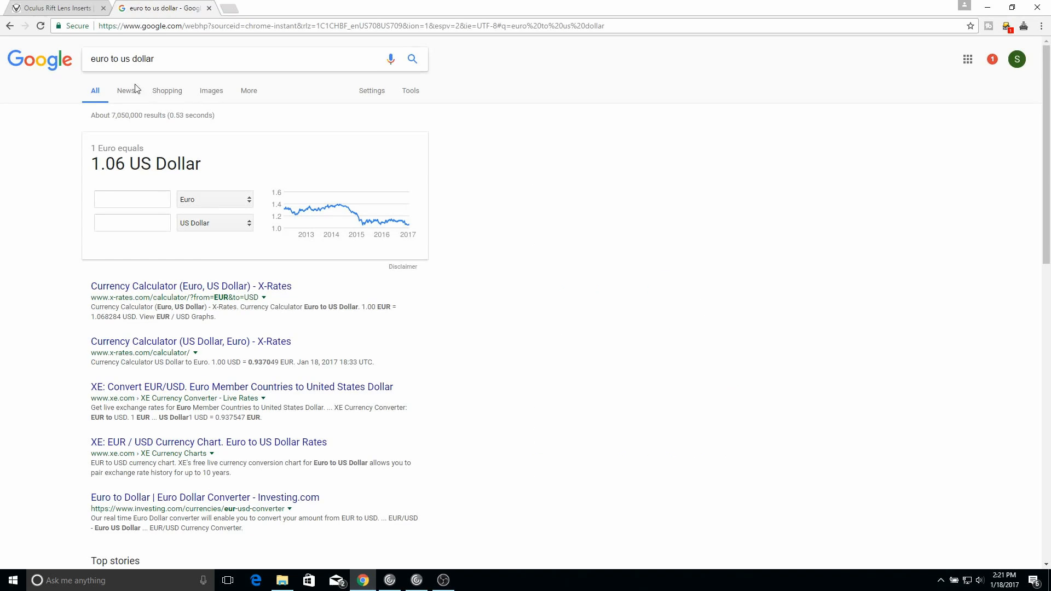
pyautogui.click(131, 200)
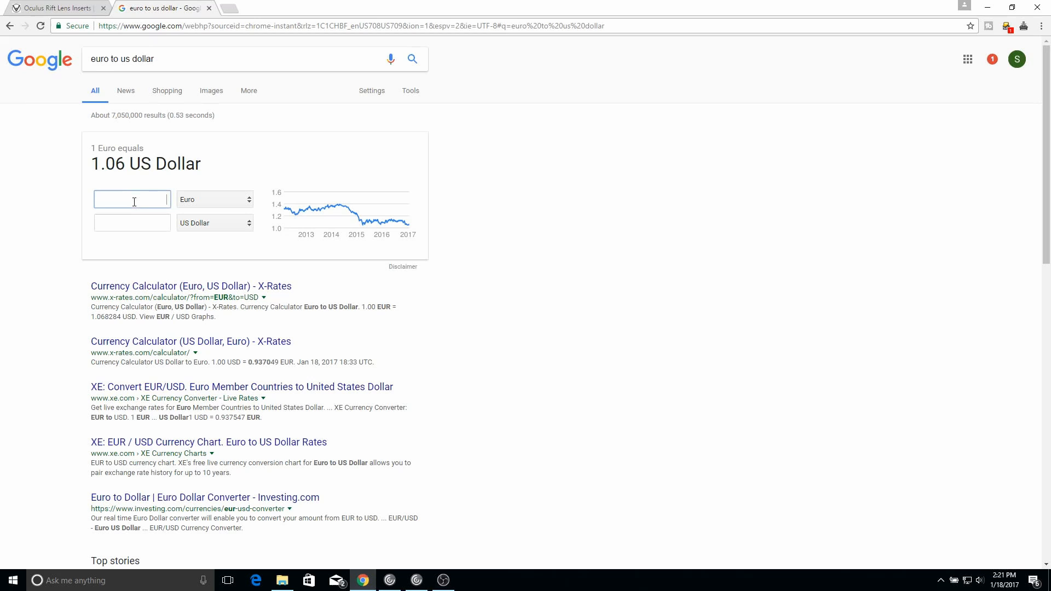
pyautogui.write('68')
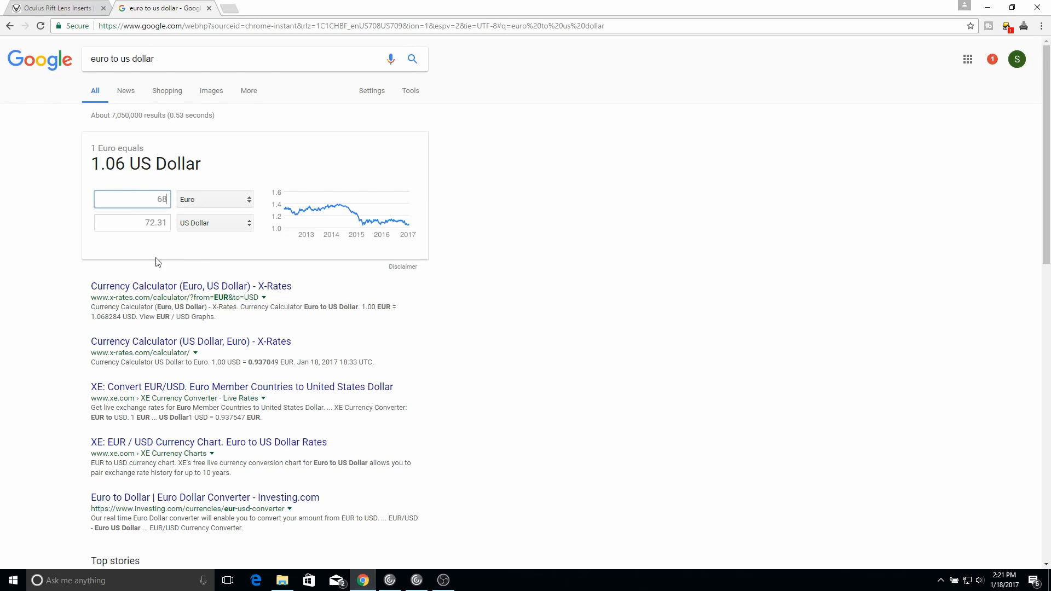
pyautogui.moveTo(151, 237)
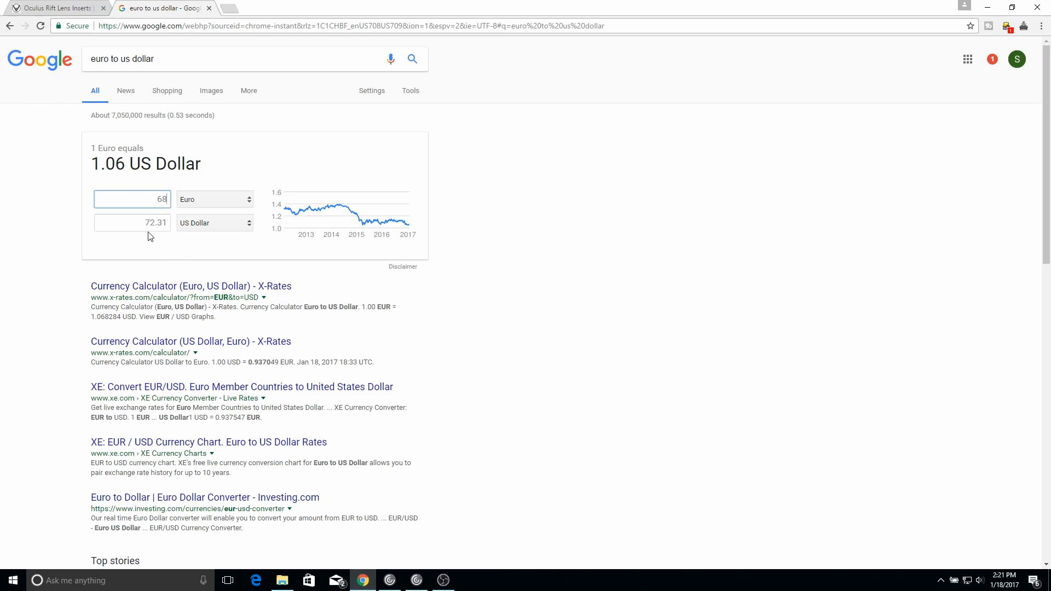
pyautogui.click(55, 9)
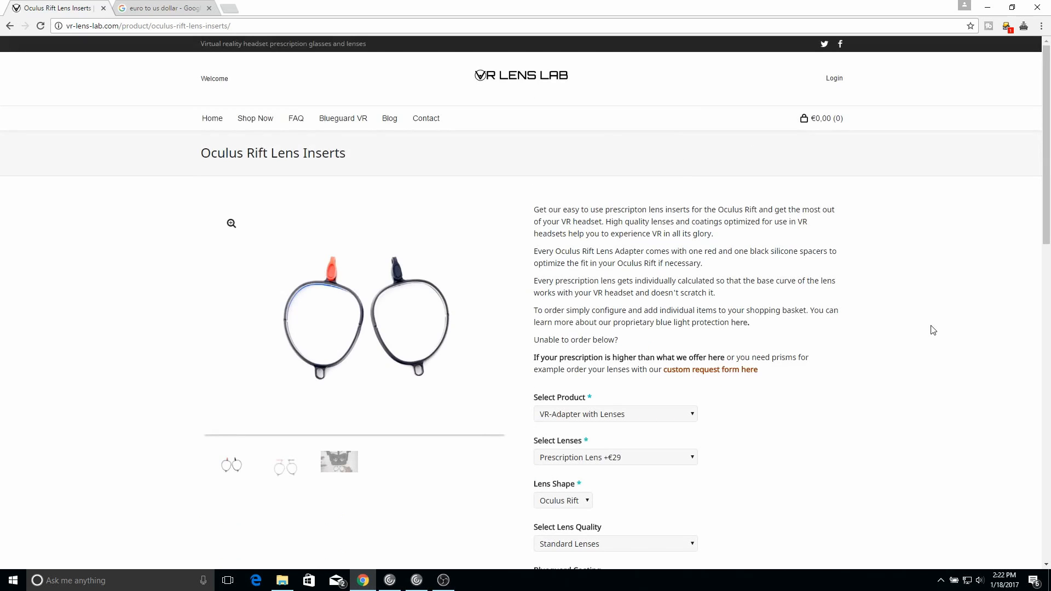
pyautogui.moveTo(357, 110)
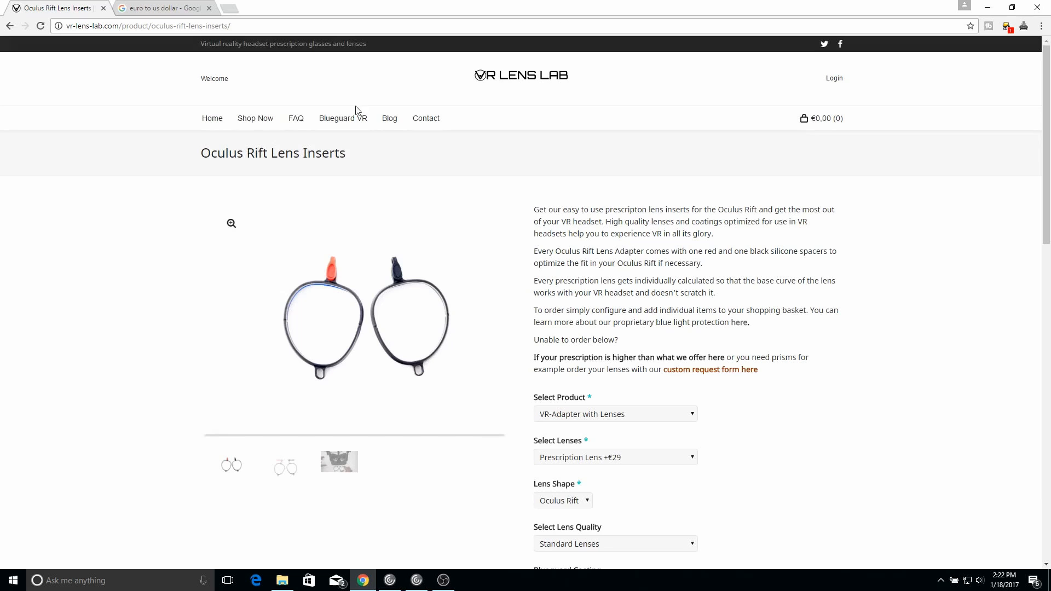
# Step: Go to the FAQ page with the HTC Vive and Oculus Rift lens adapter installation videos
pyautogui.click(296, 118)
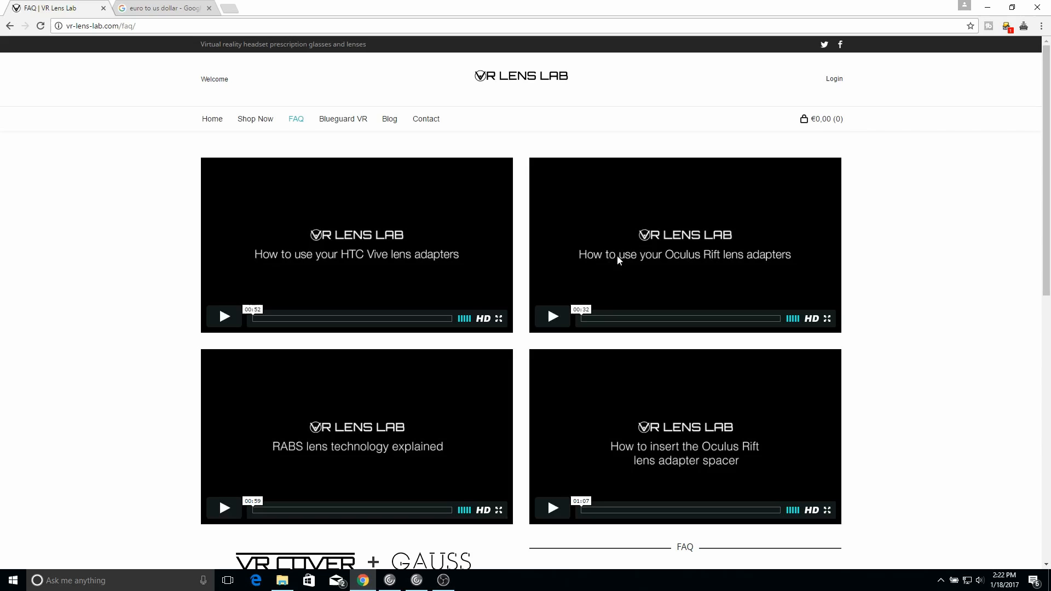
pyautogui.moveTo(626, 297)
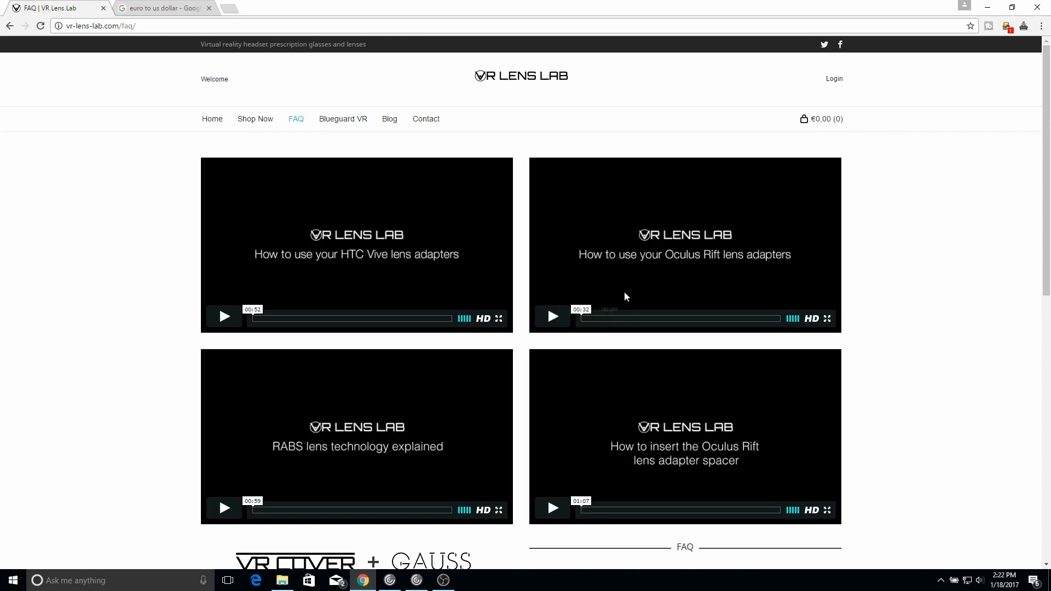
pyautogui.moveTo(705, 287)
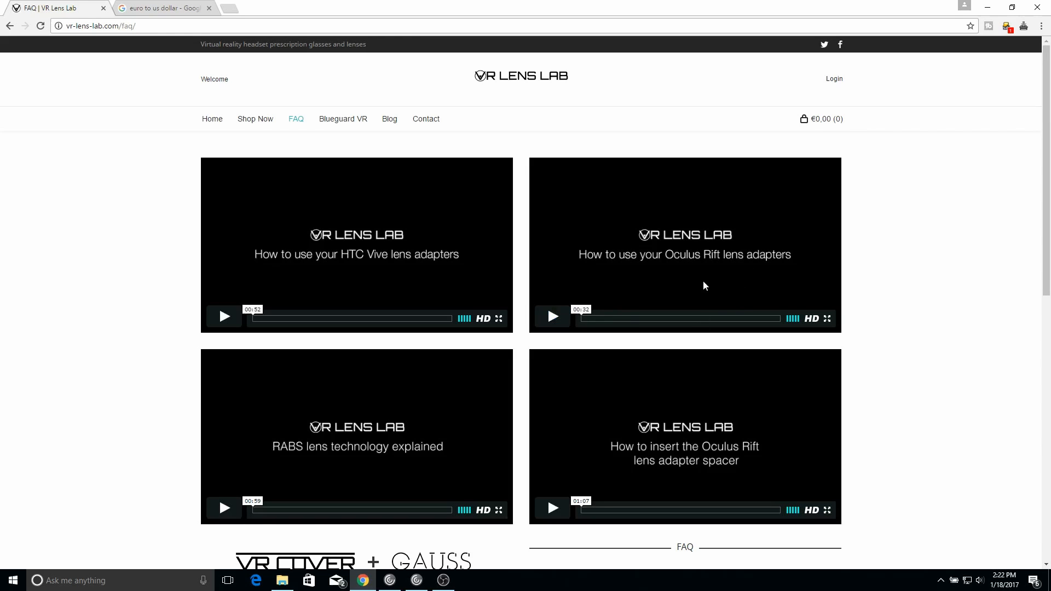